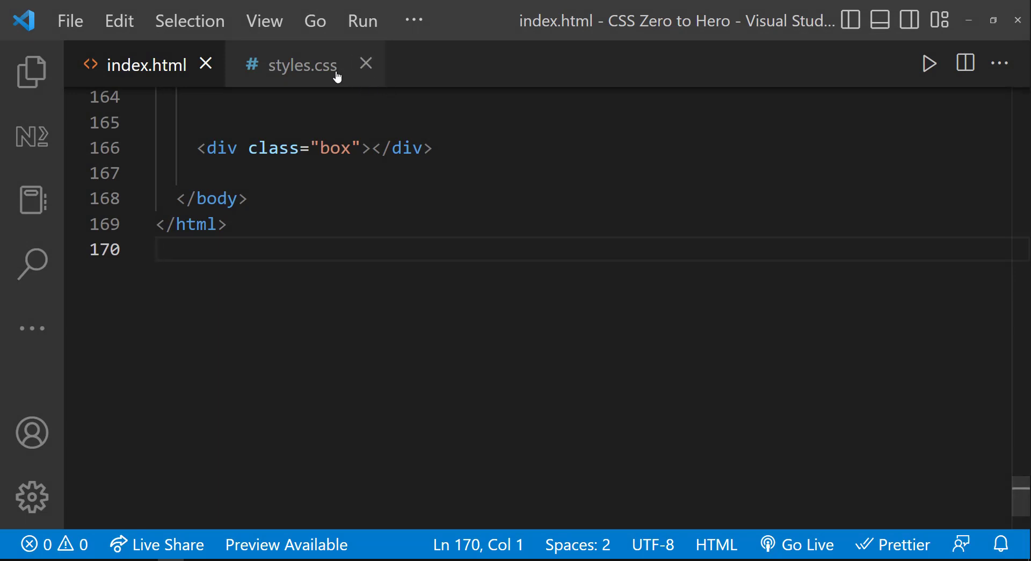
- Bring up the .box rule in styles.css and browse Pexels nature photos for a background
click(301, 64)
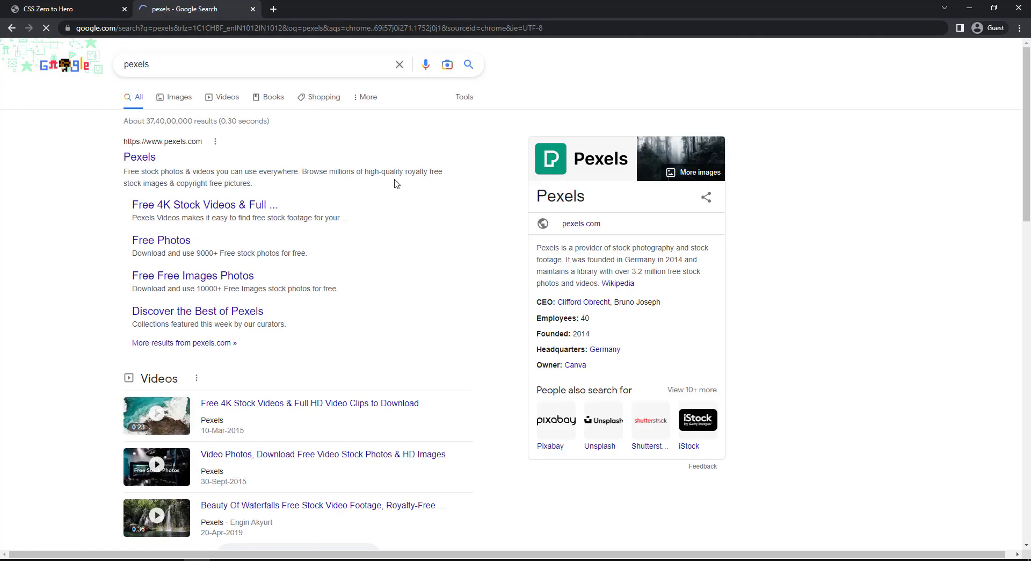
click(140, 157)
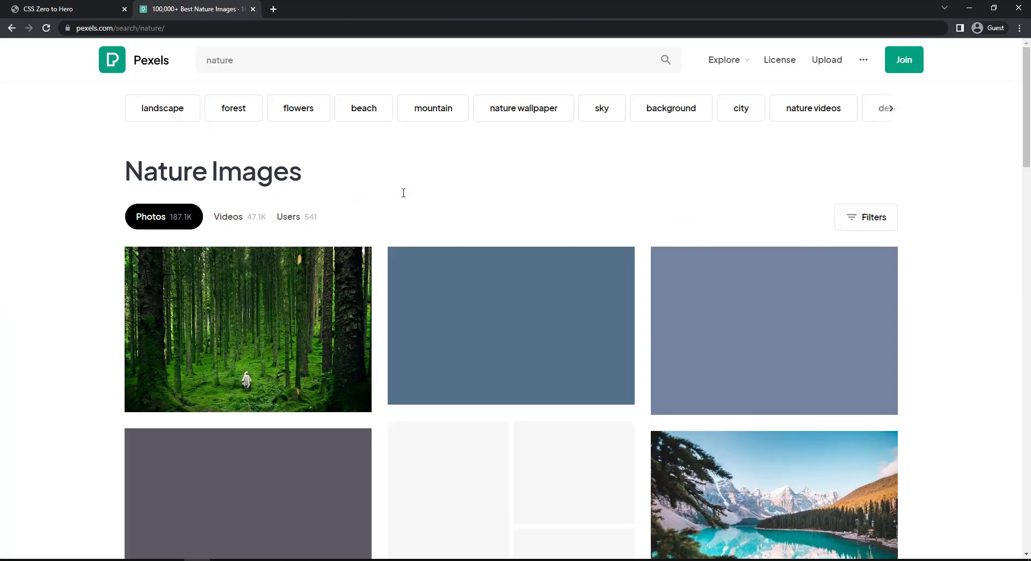
scroll(down, 3)
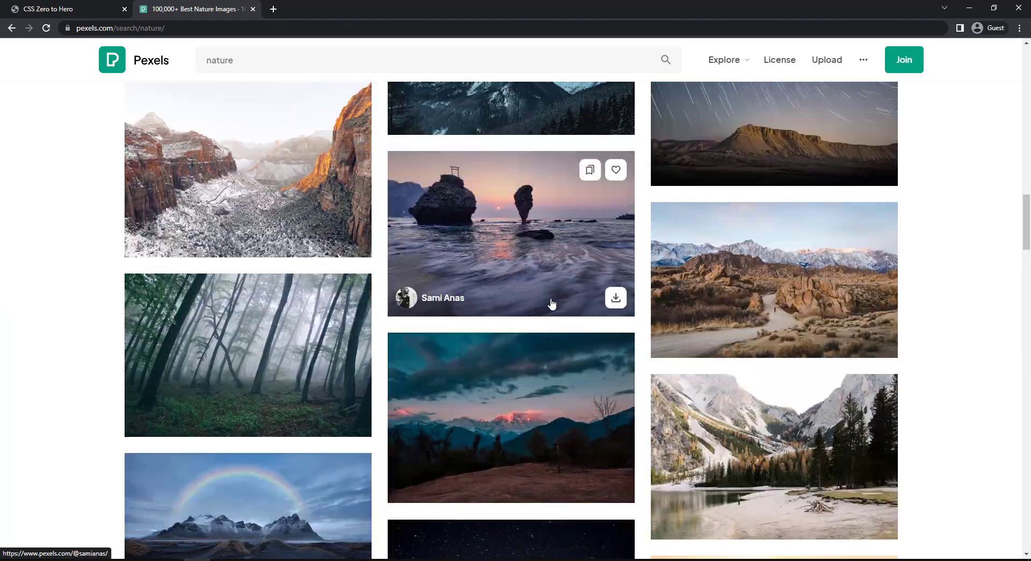
click(50, 8)
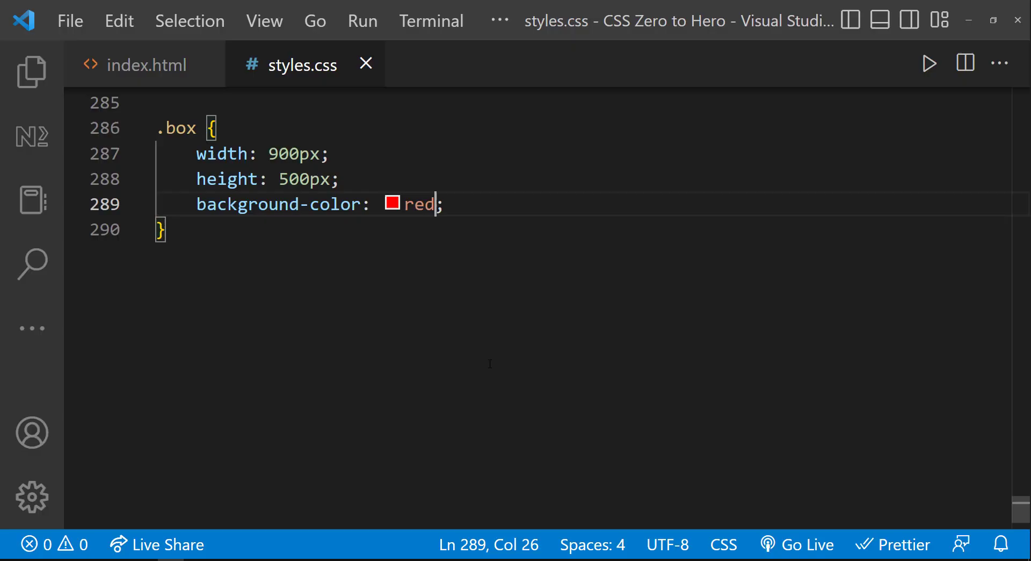
- Start adding background declarations to .box, commenting out red and adding the Pexels image URL with repeat
text(background-repeat: repeat-x;)
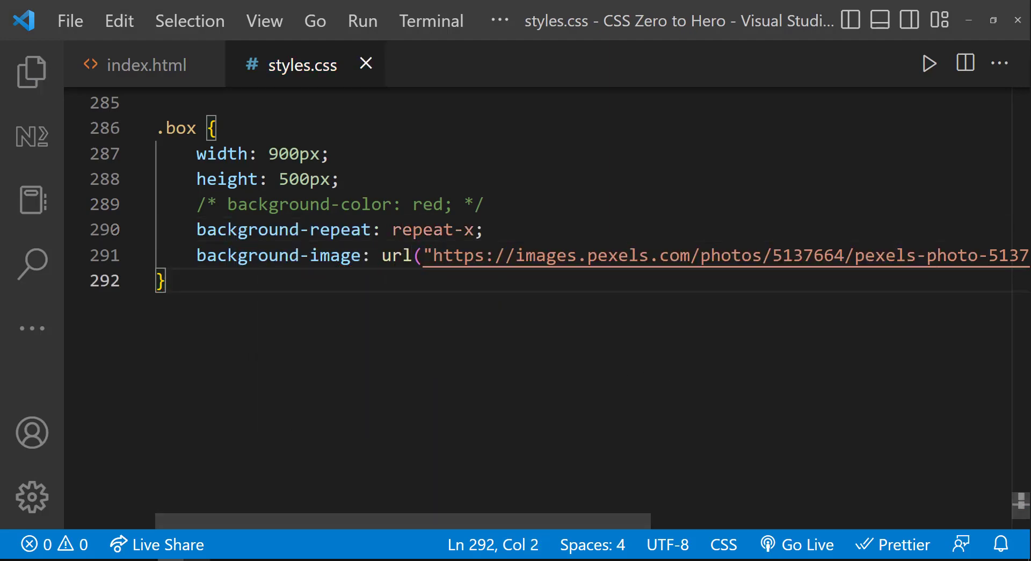
mouse_move(229, 536)
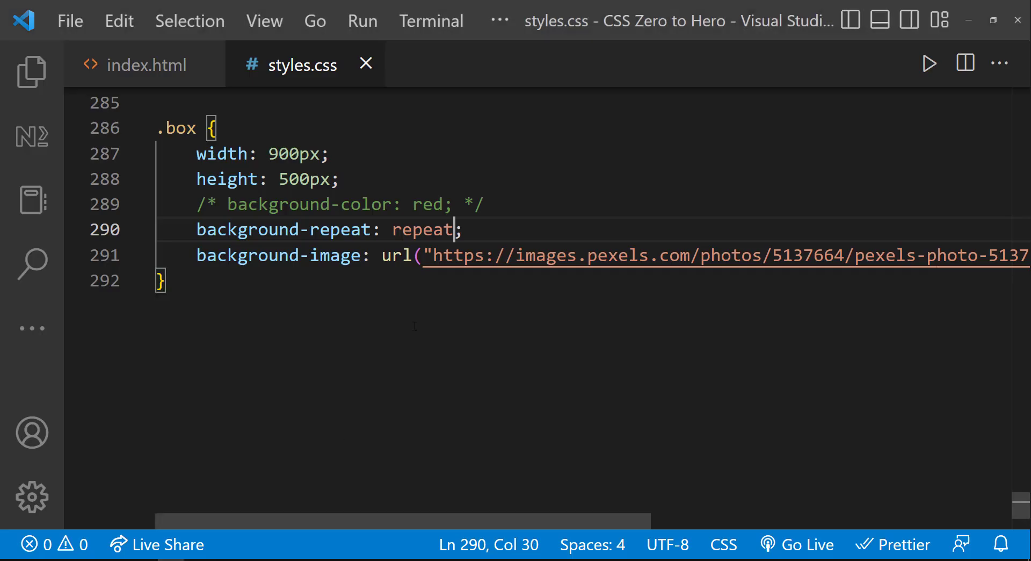
- Change background-repeat to no-repeat so the photo appears once over red
text(no-)
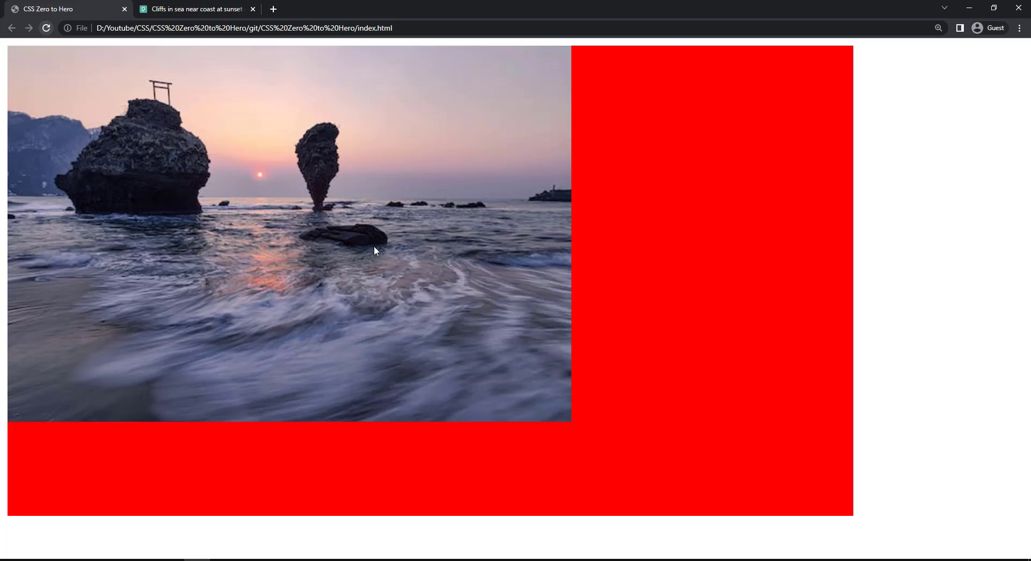
- Add background-position: right to the .box rule below no-repeat
text(b)
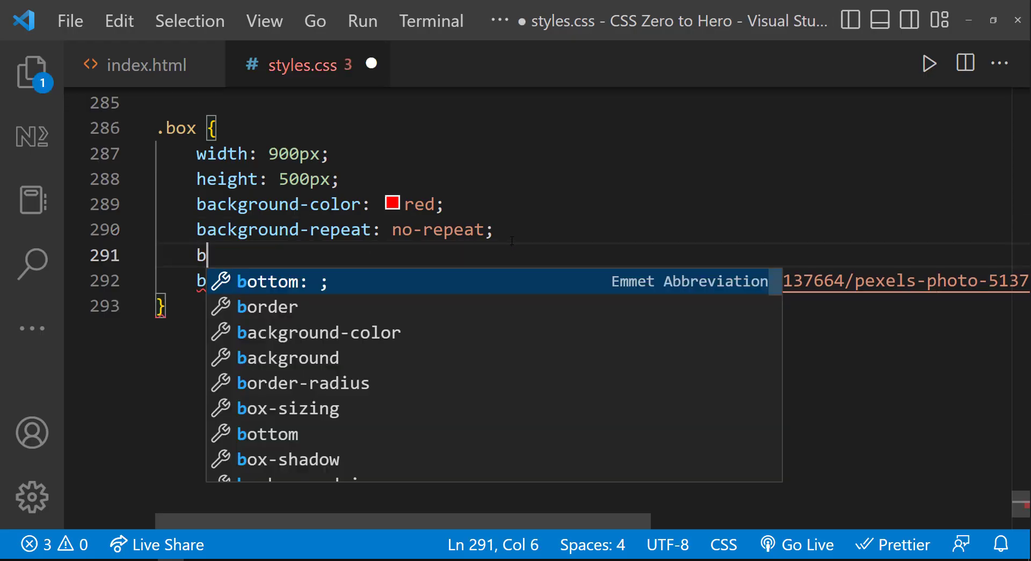
text(ac)
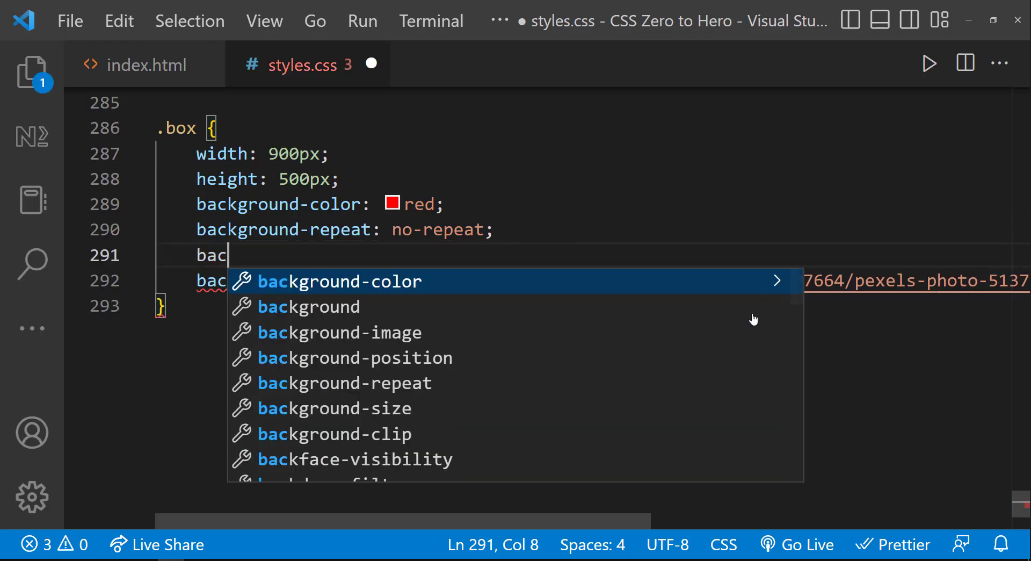
text(background-position: ;)
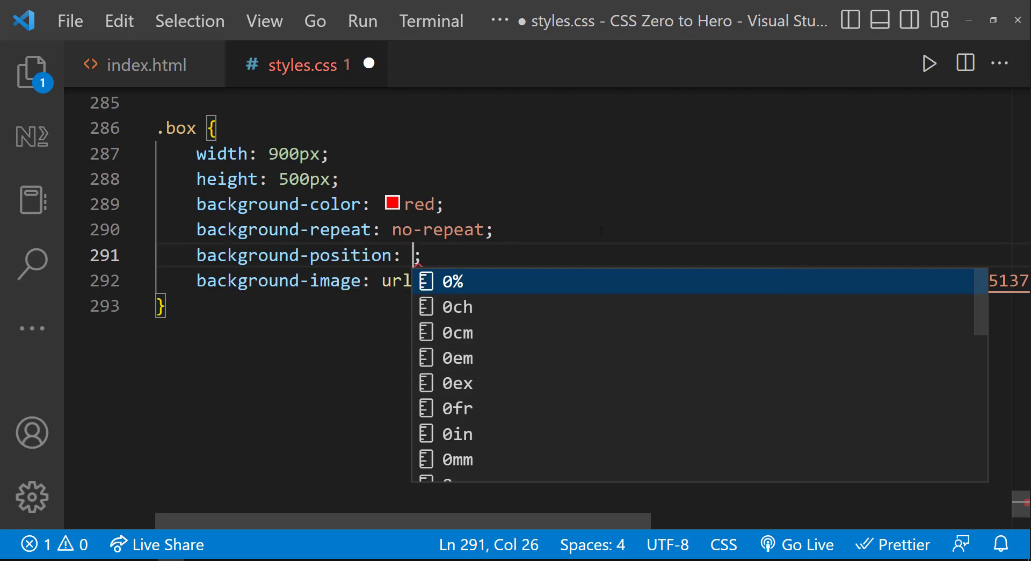
text(right)
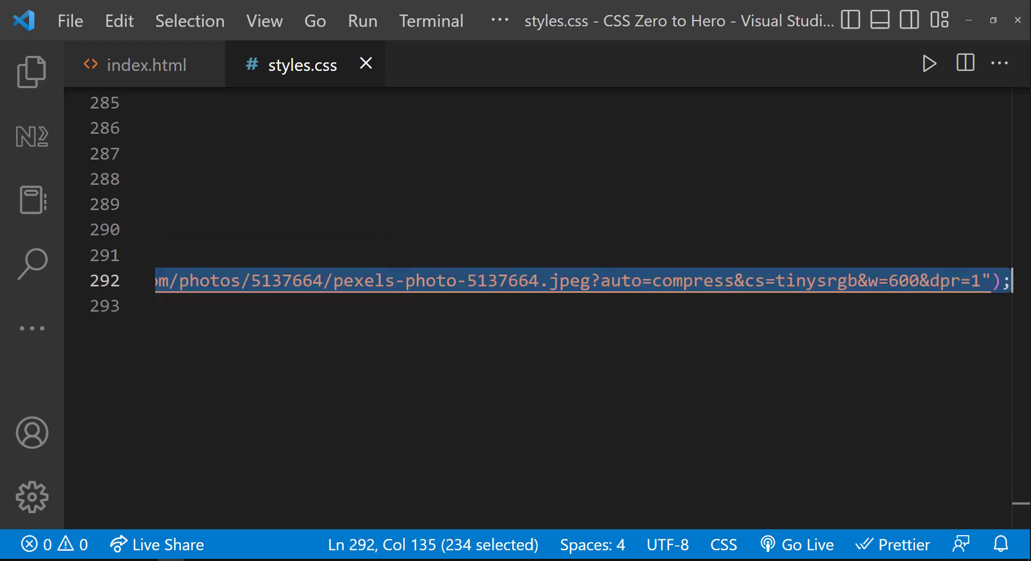
- Start a single background shorthand in .box with 'background: red ;'
text(background: red ;)
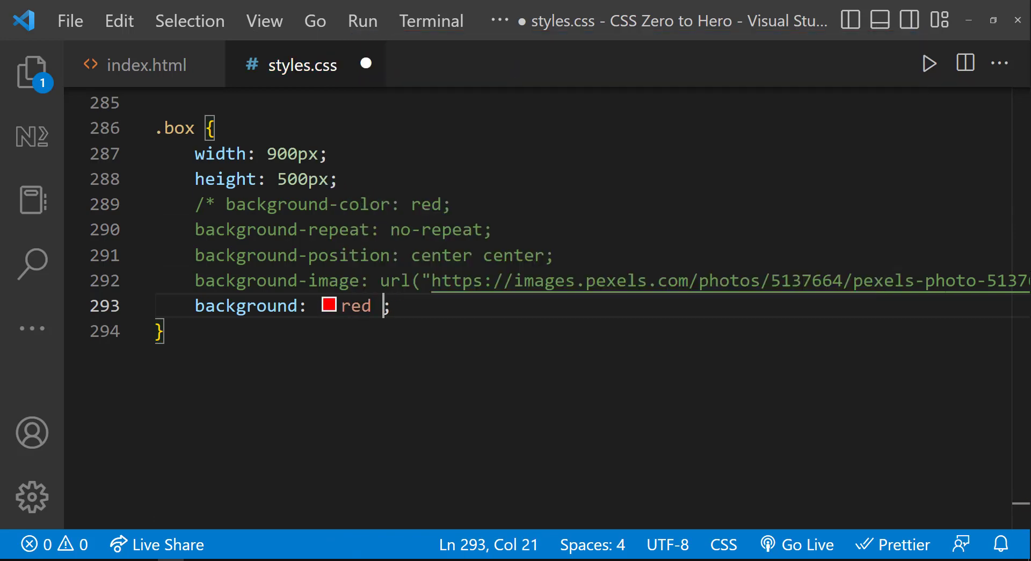